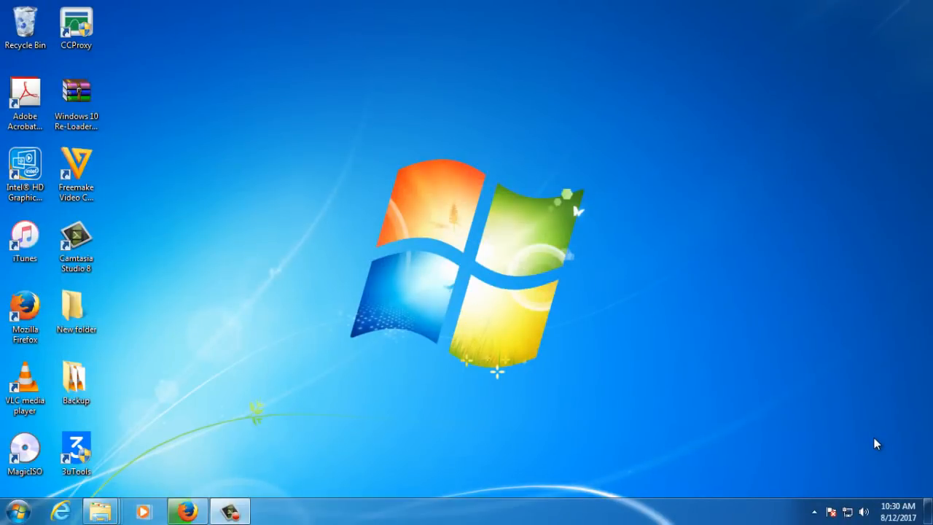
mouse_move(671, 417)
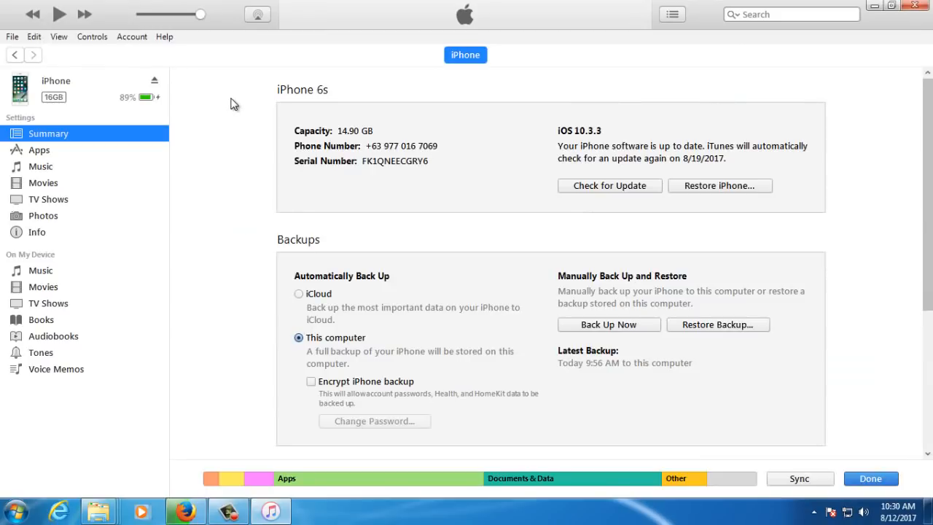
Step: Enable 'Manually manage music and videos' for the iPhone and apply it
scroll("down", 3)
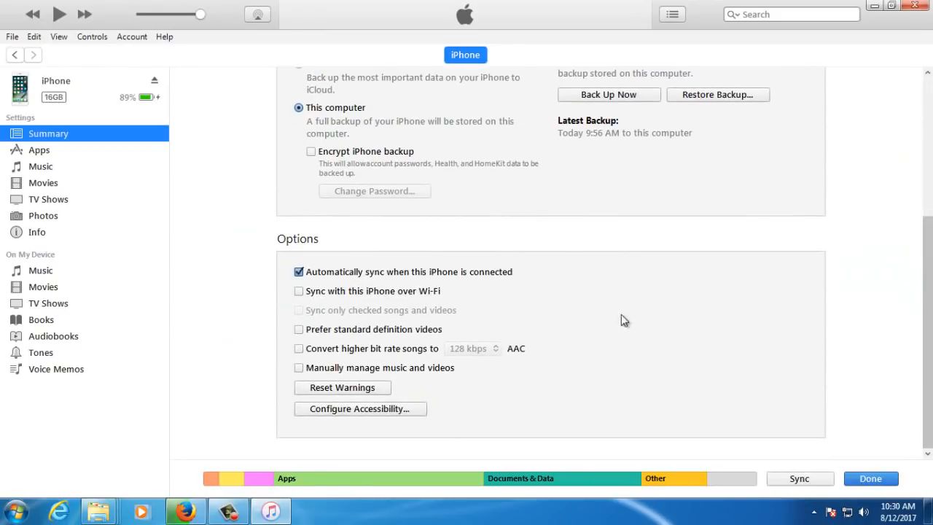
mouse_move(299, 376)
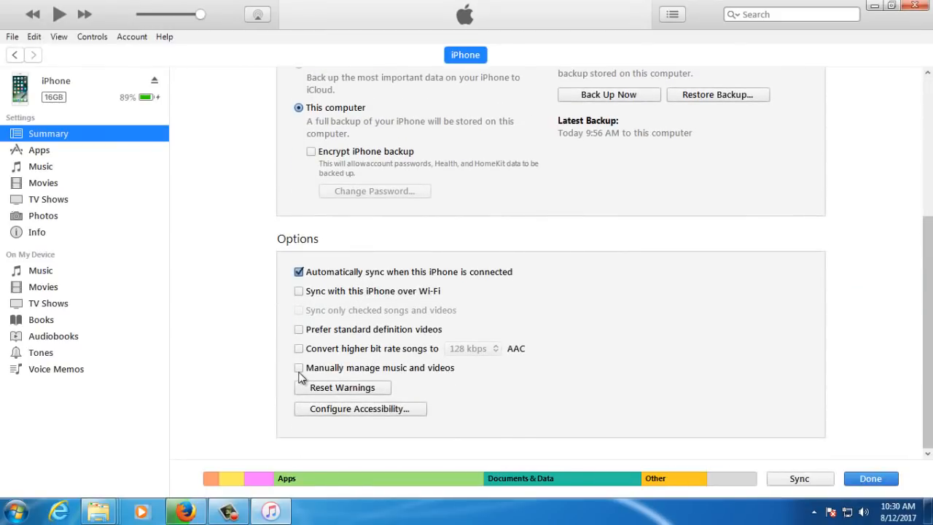
left_click(298, 367)
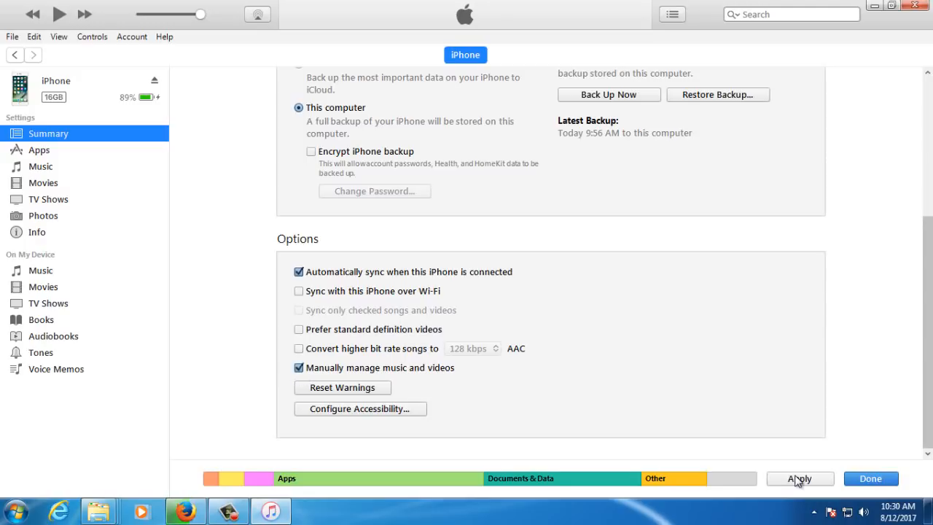
left_click(799, 478)
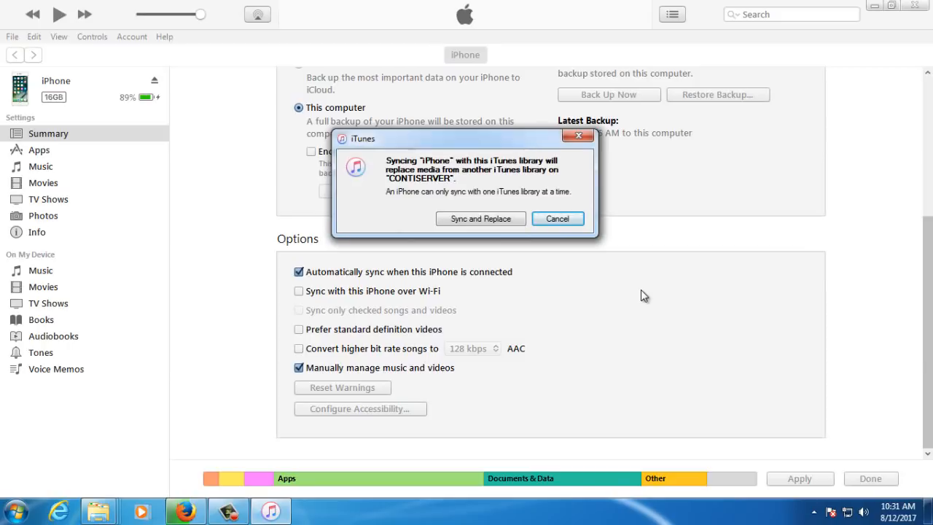
mouse_move(626, 292)
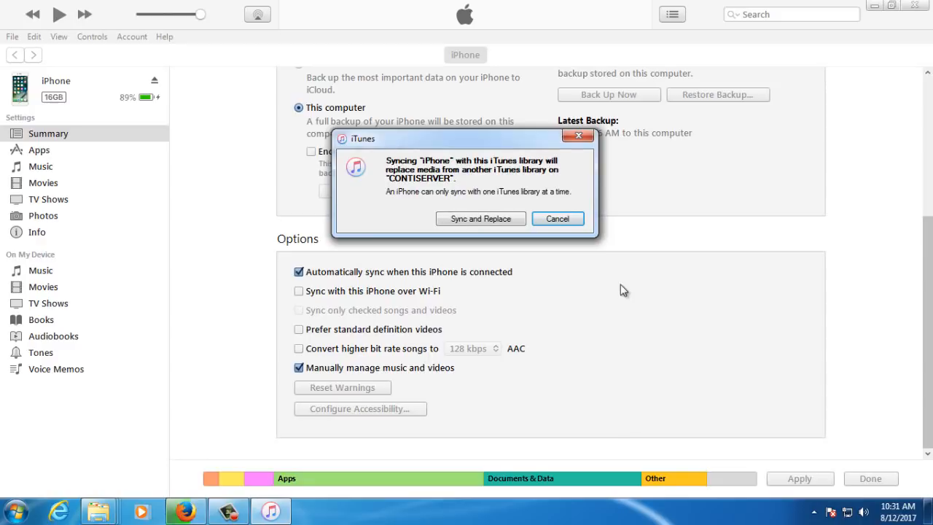
Step: Cancel the 'Sync and Replace' warning so the iPhone's media is not replaced
left_click(557, 218)
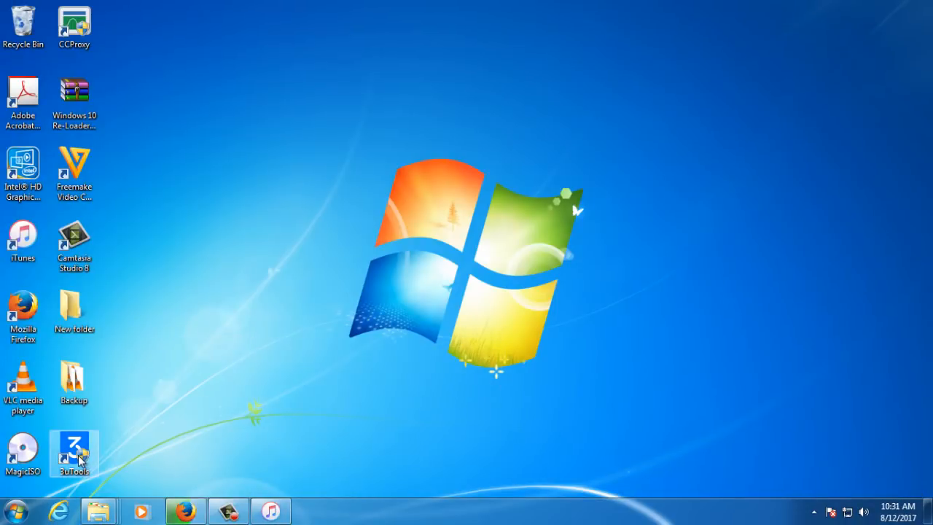
Step: Launch 3uTools, dismiss the connection reminder and show the iPhone's 59-song music list
double_click(73, 452)
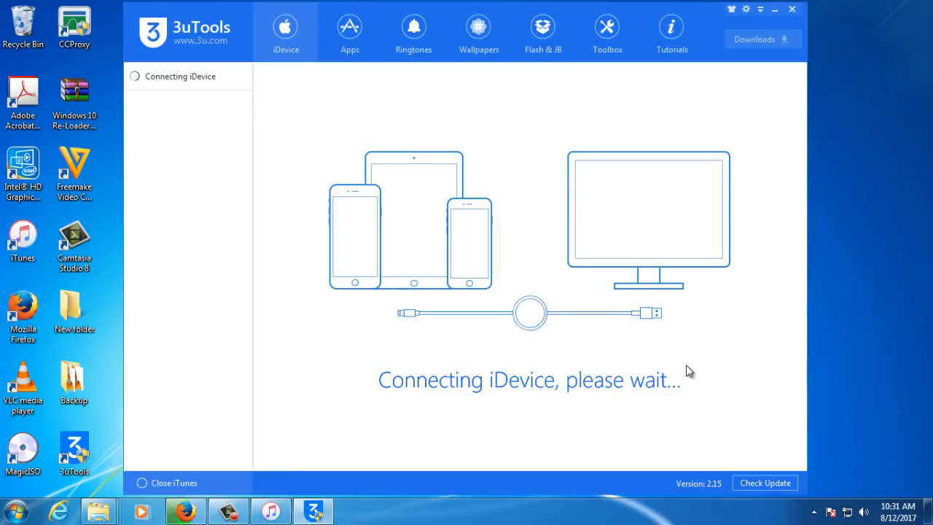
mouse_move(813, 402)
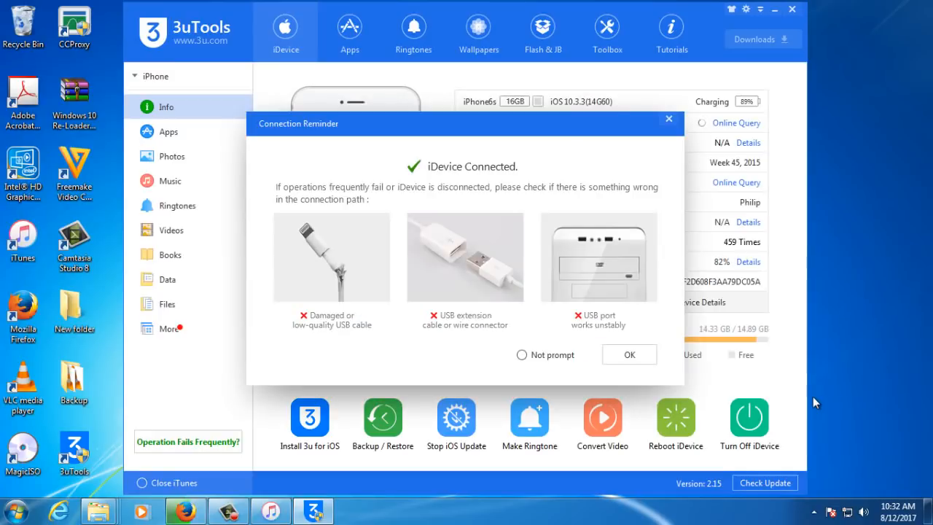
left_click(630, 355)
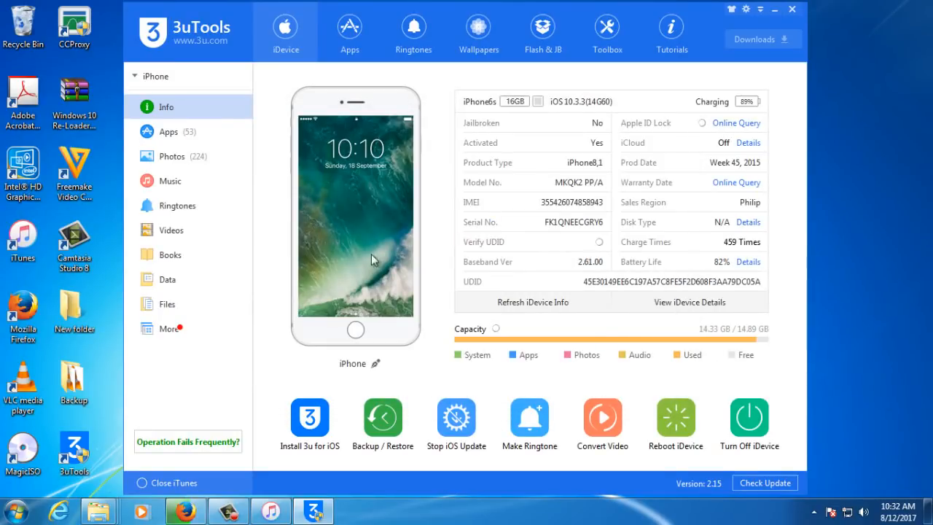
left_click(170, 181)
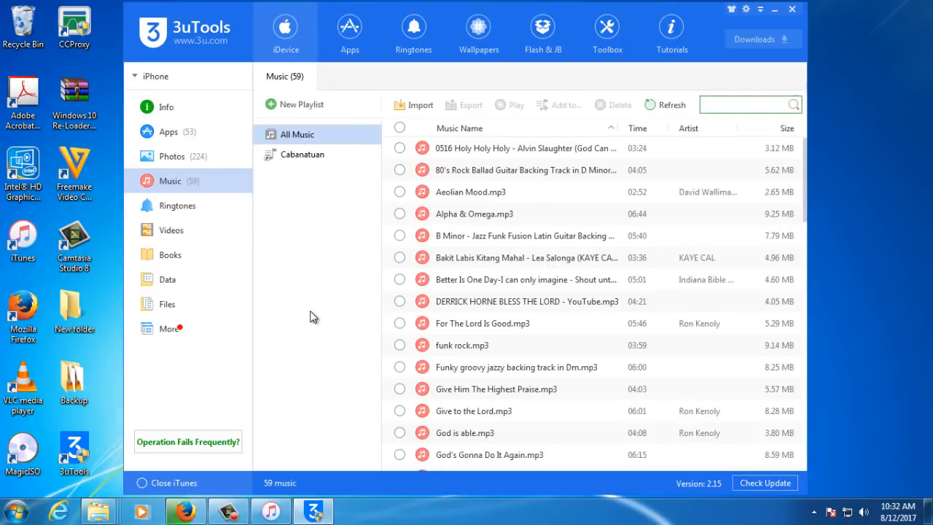
mouse_move(386, 178)
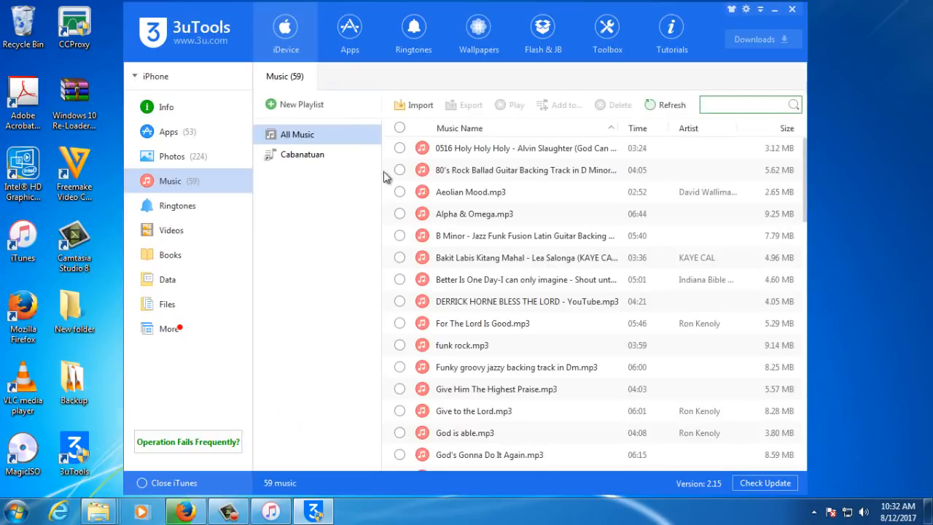
Step: Select all 59 songs and start the export to choose a destination folder
left_click(399, 128)
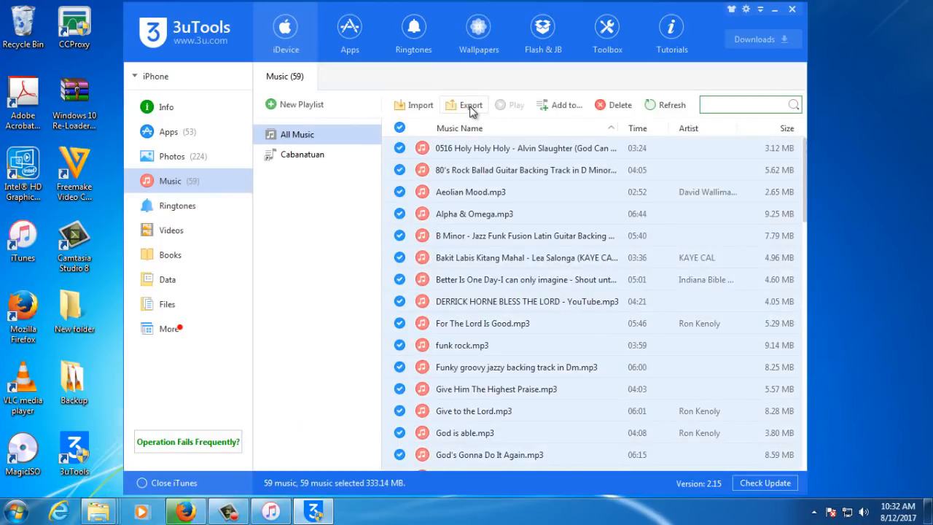
left_click(463, 105)
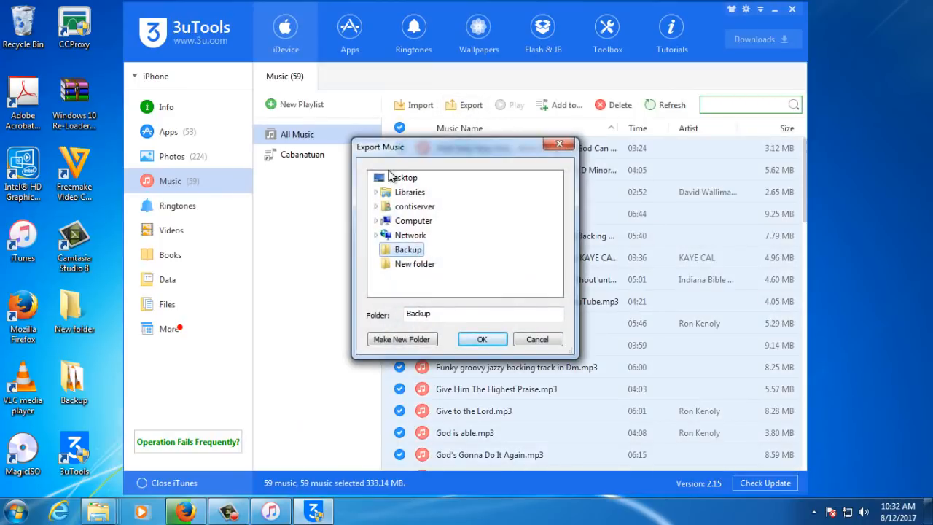
Step: Export the songs into a new desktop folder named 'iPhone Music Backup' and view it
left_click(402, 338)
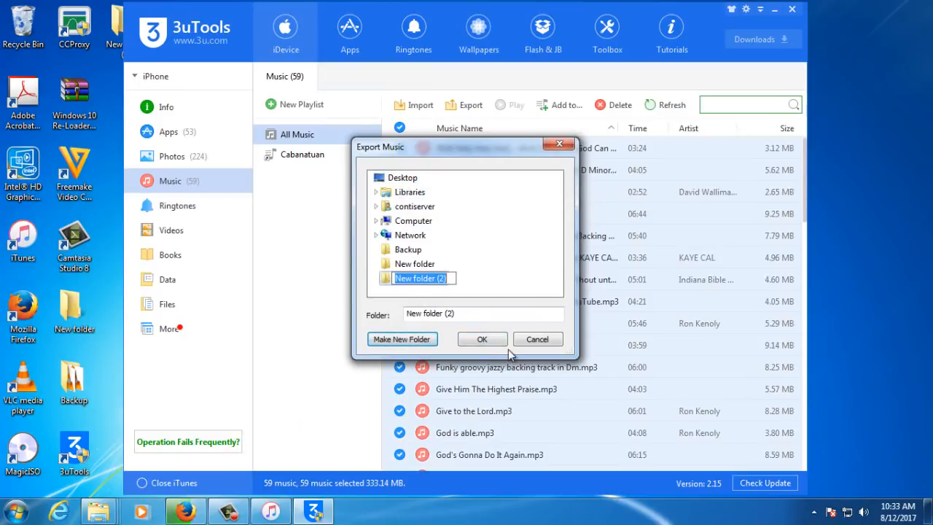
type("iPhone Music Ba")
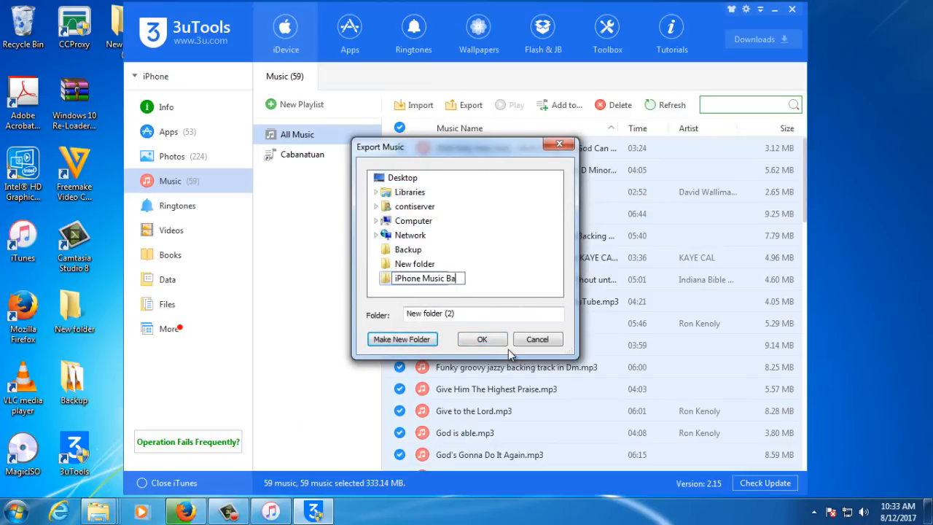
left_click(481, 338)
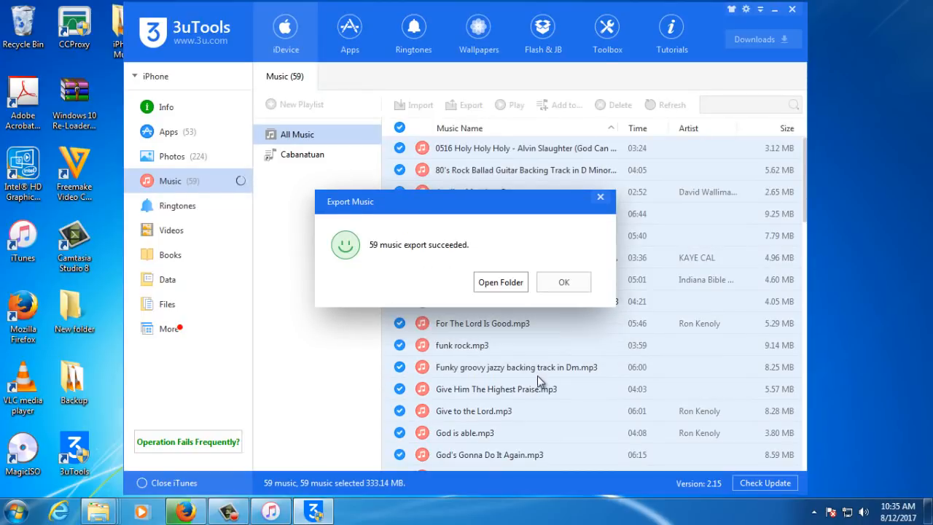
left_click(500, 283)
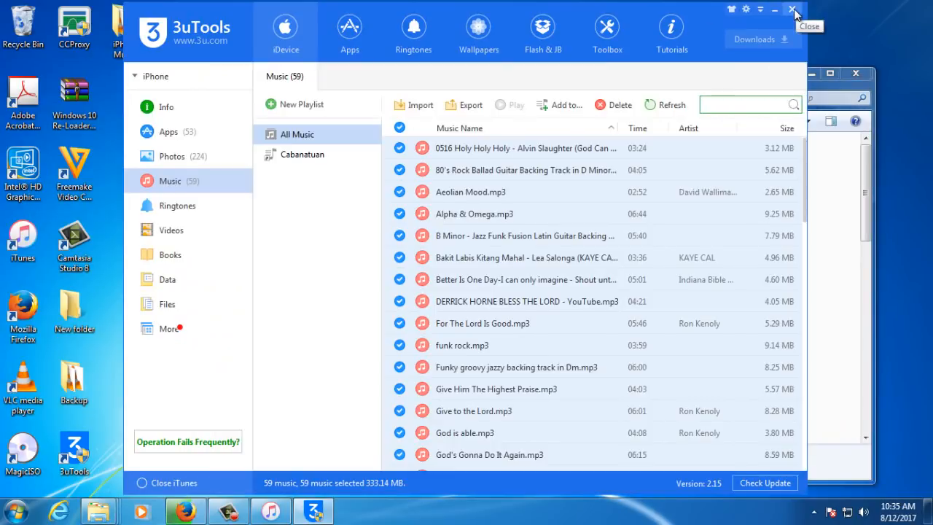
Step: Close 3uTools and bring iTunes back to the front
left_click(774, 8)
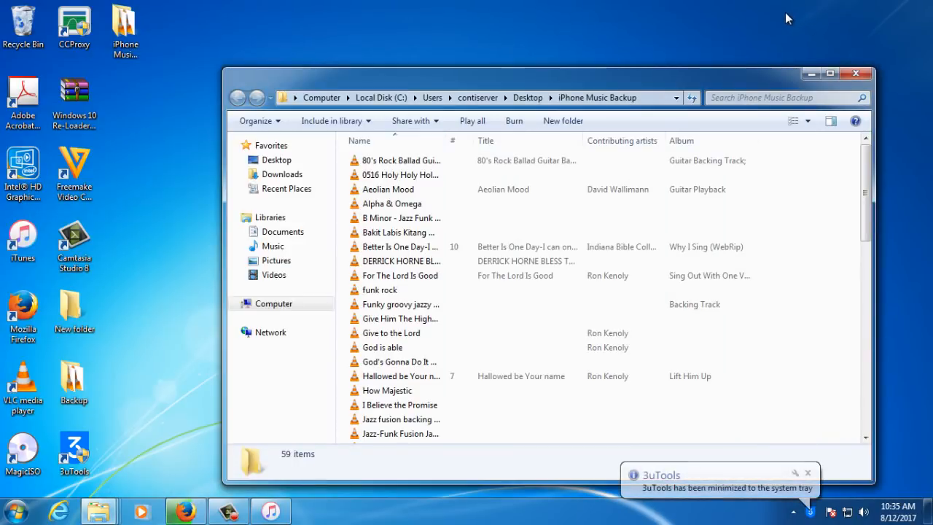
left_click(270, 510)
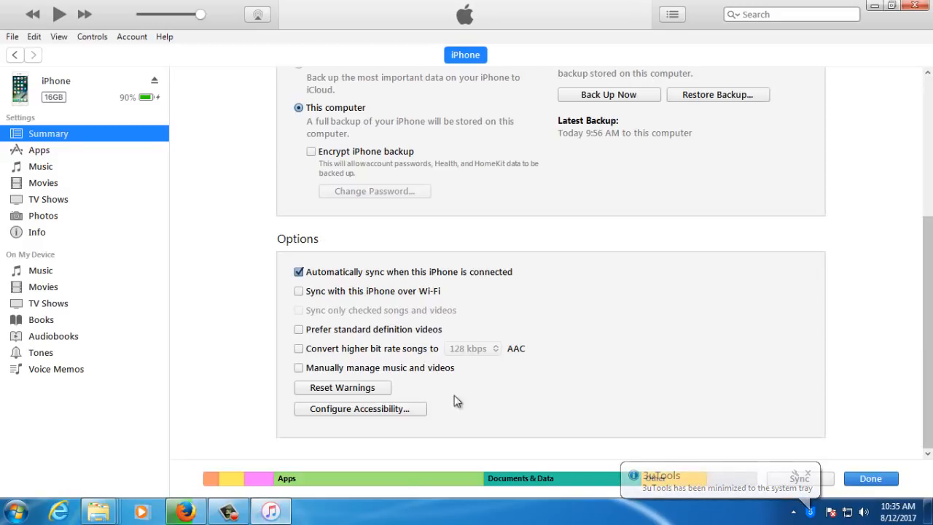
Step: Apply manual music management and confirm 'Sync and Replace', emptying the iPhone's music list
left_click(298, 368)
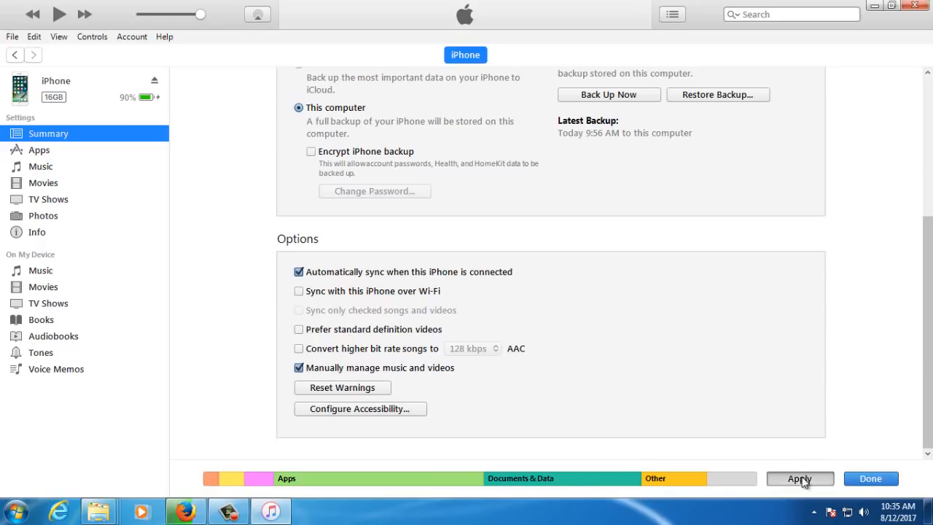
left_click(799, 479)
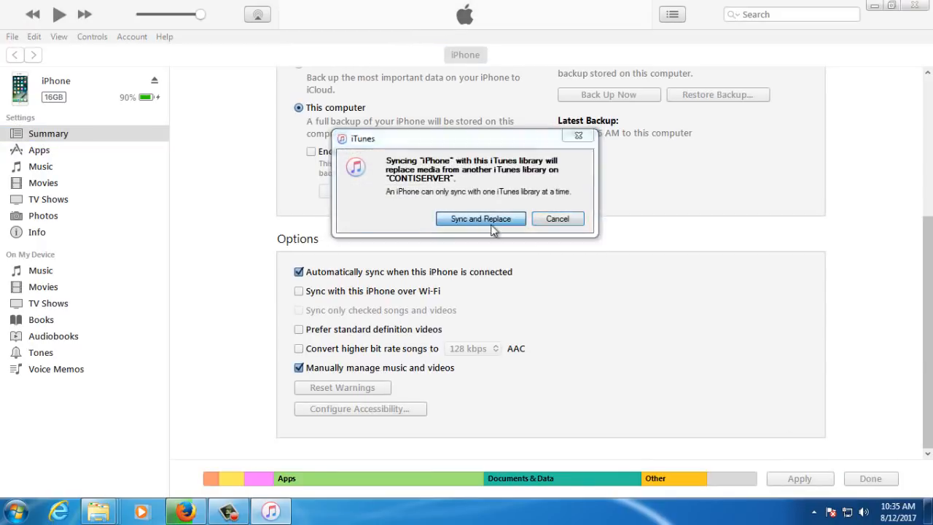
left_click(481, 219)
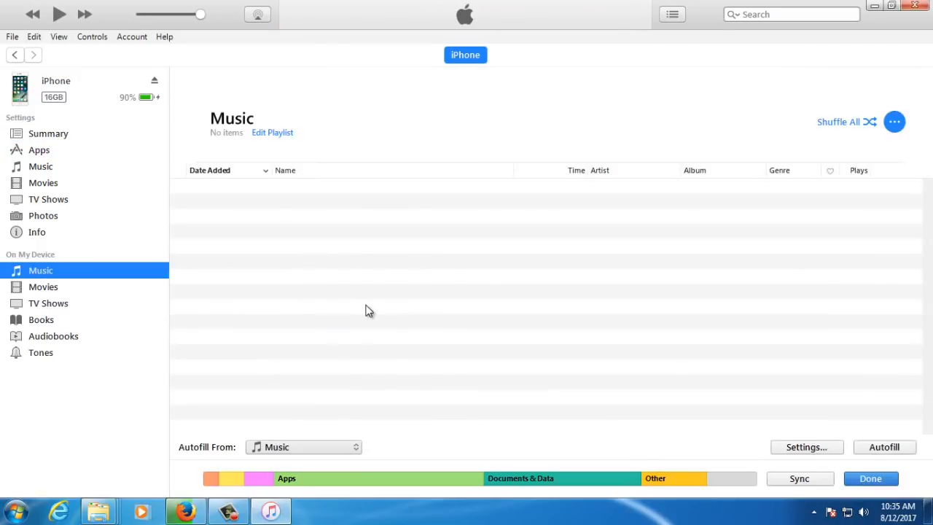
mouse_move(99, 511)
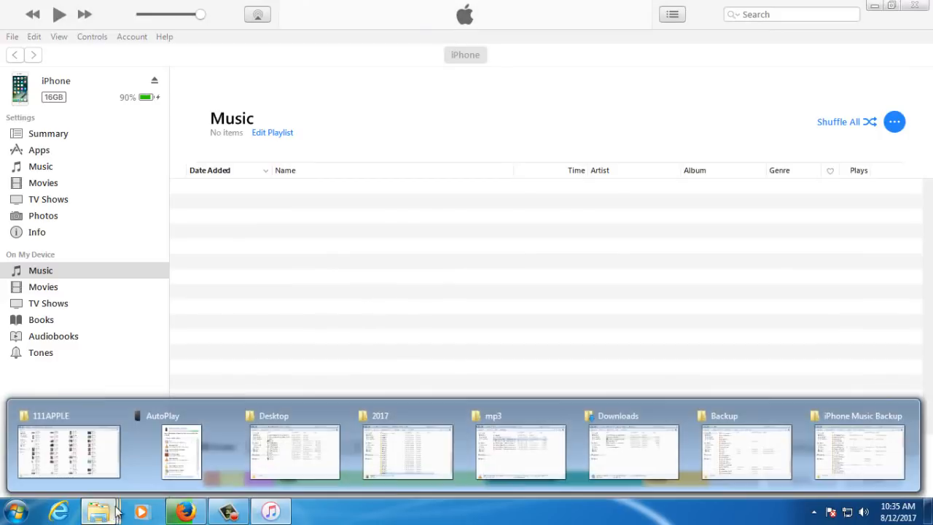
Step: Drag the 59 backup songs into the iPhone's music list, then check them in 3uTools
left_click(859, 452)
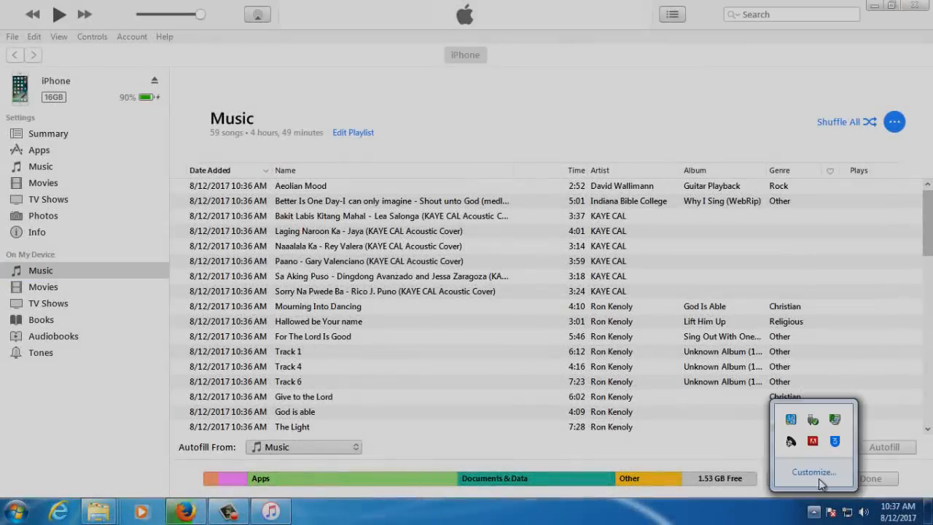
left_click(270, 510)
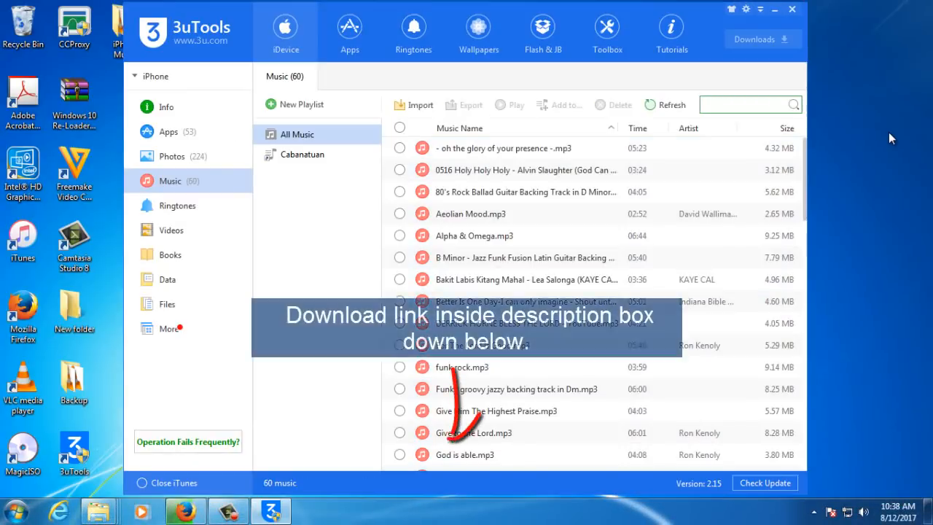